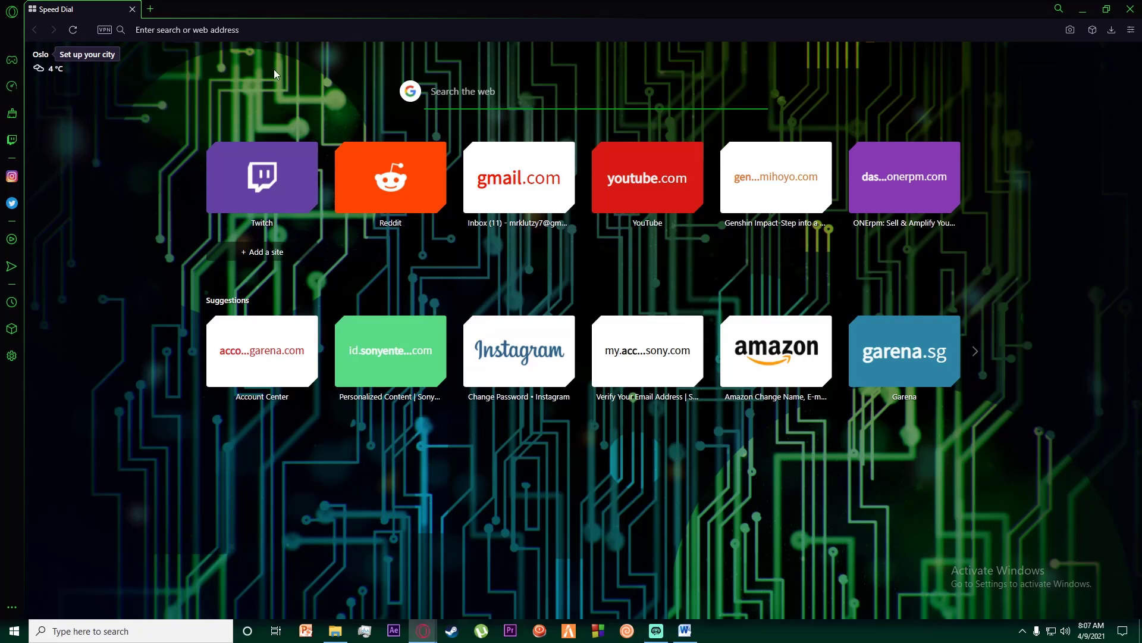
mouse_move(297, 90)
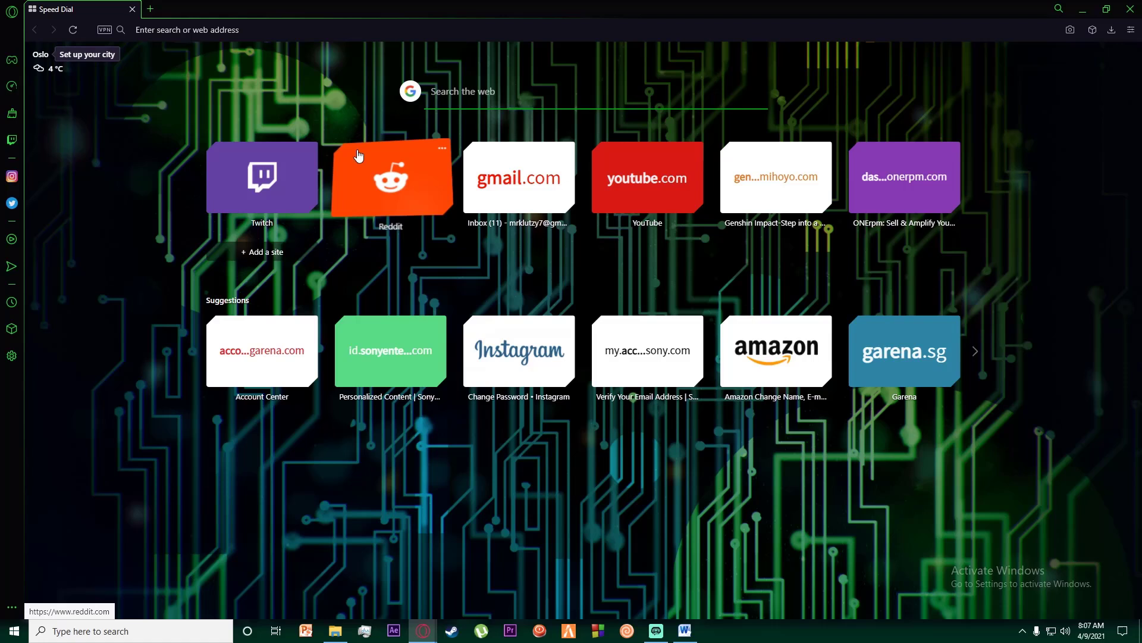
mouse_move(397, 167)
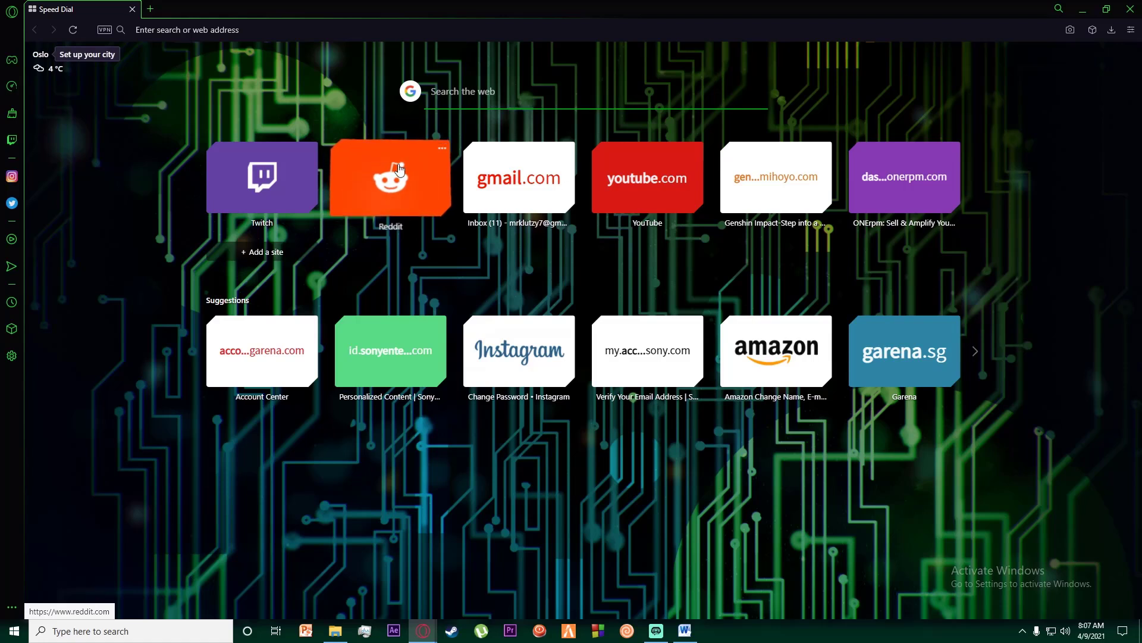
mouse_move(343, 219)
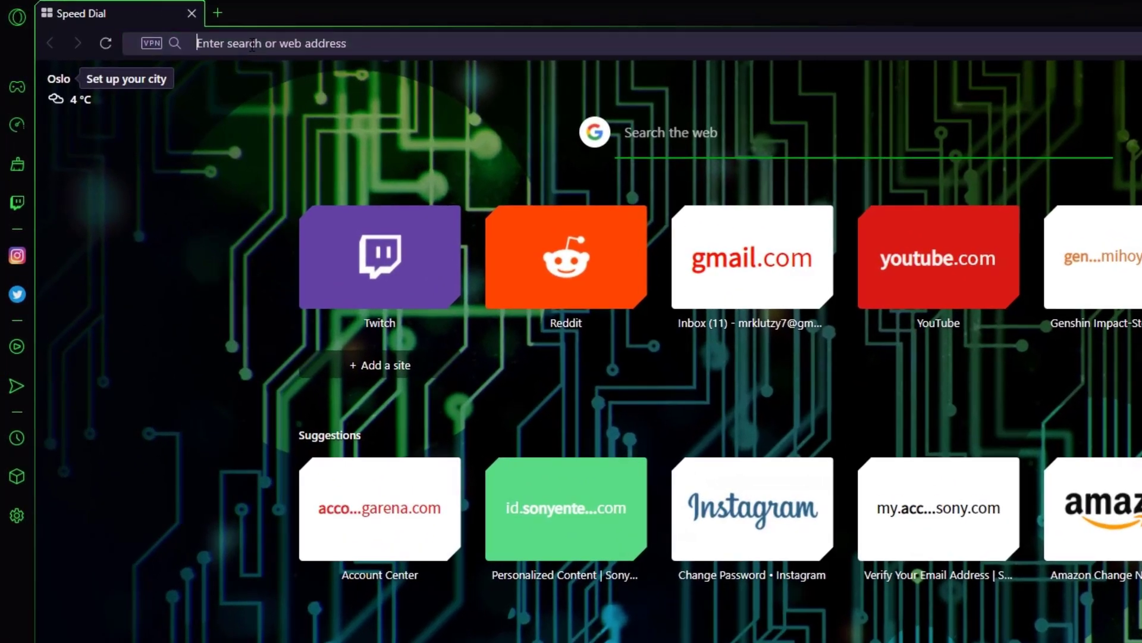
- Search Google for 'psn' from the Speed Dial address bar
text(psn)
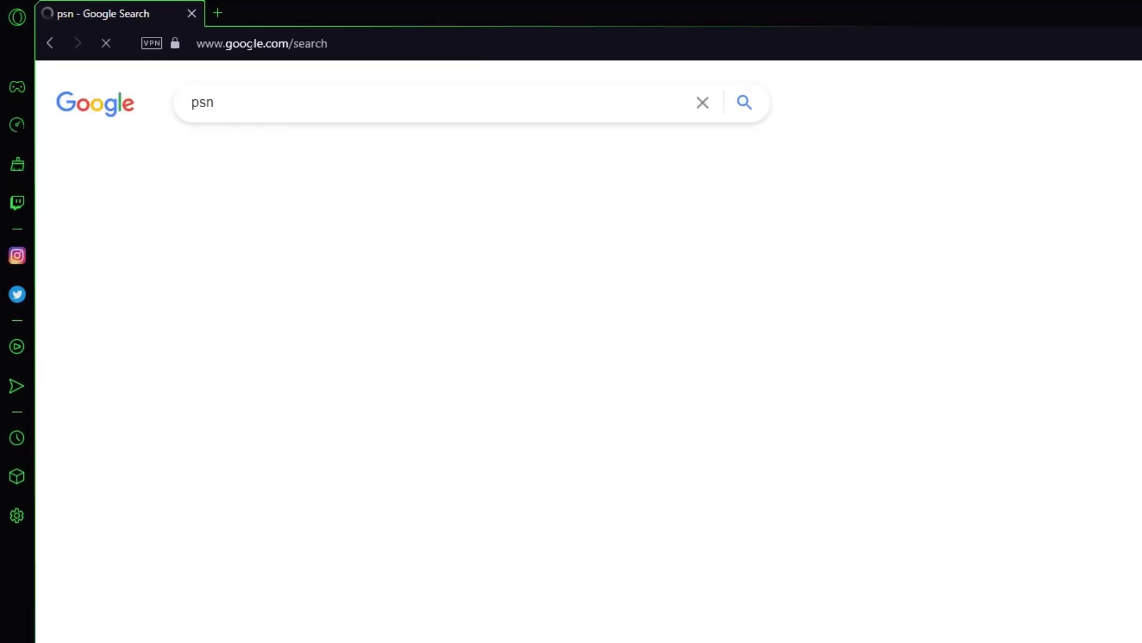
click(744, 102)
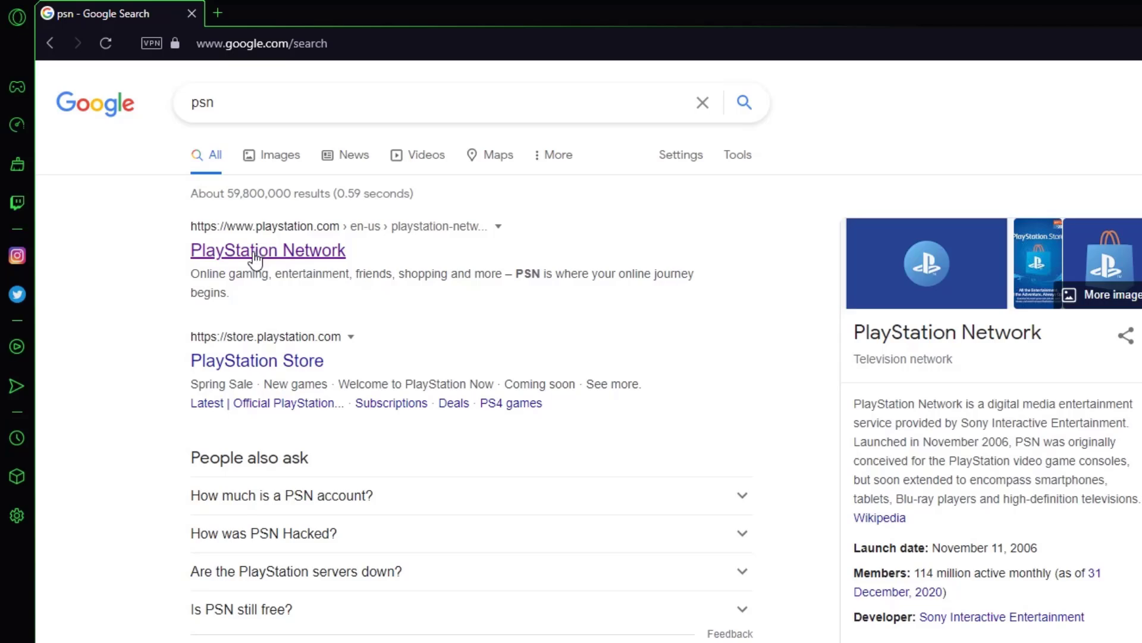
- Sign in on the PlayStation Network site and browse the My PlayStation and avatar menus
click(268, 250)
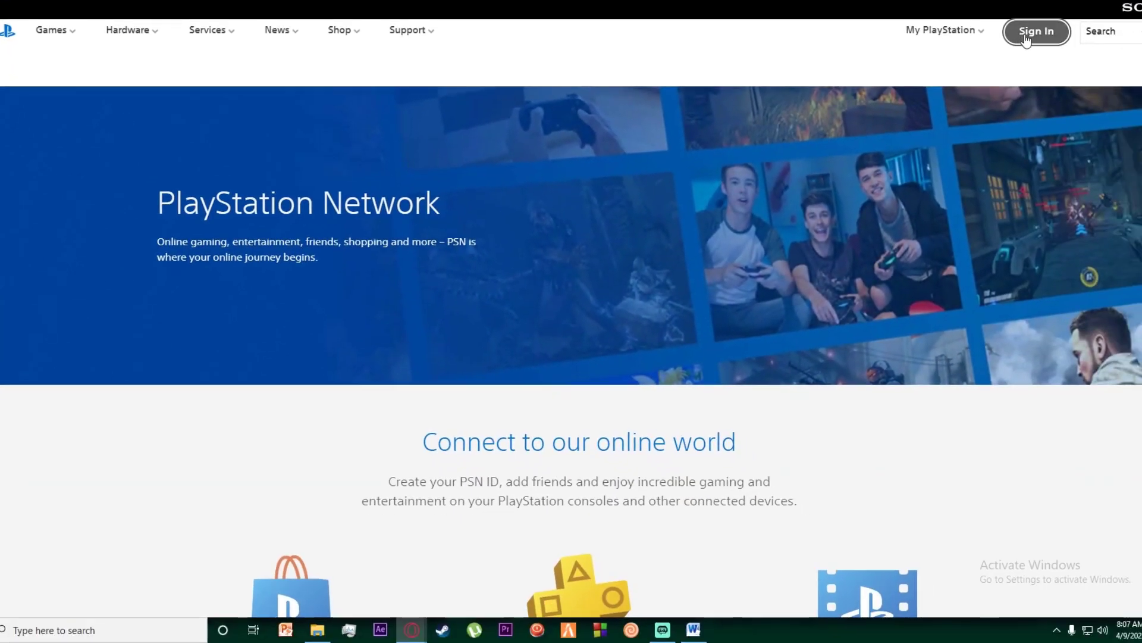
click(1035, 31)
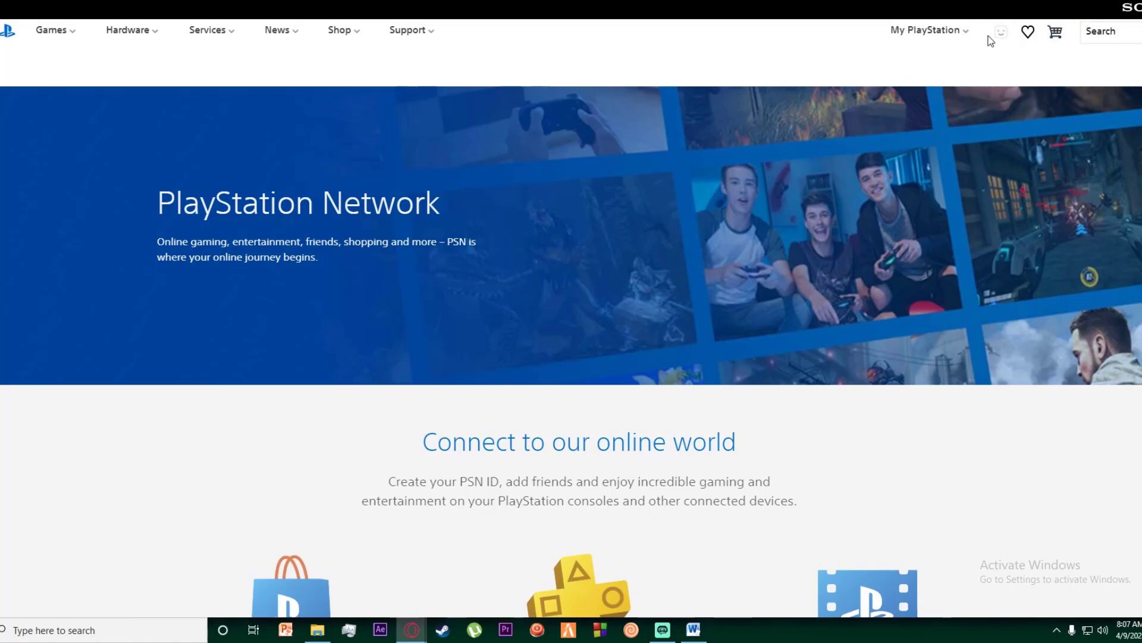
click(926, 30)
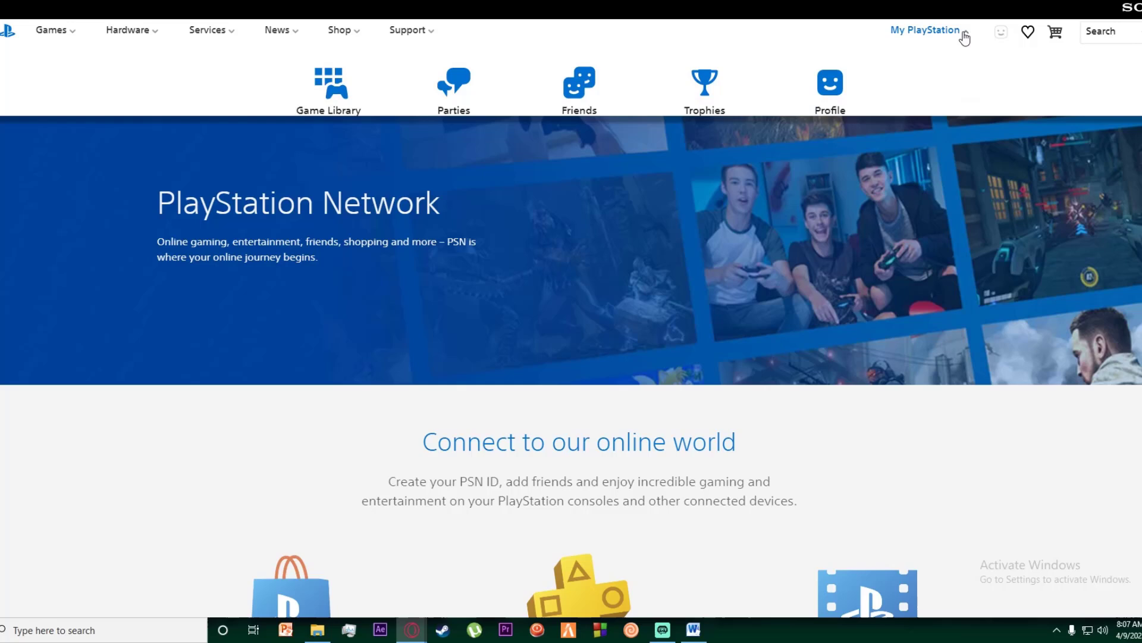
click(1001, 31)
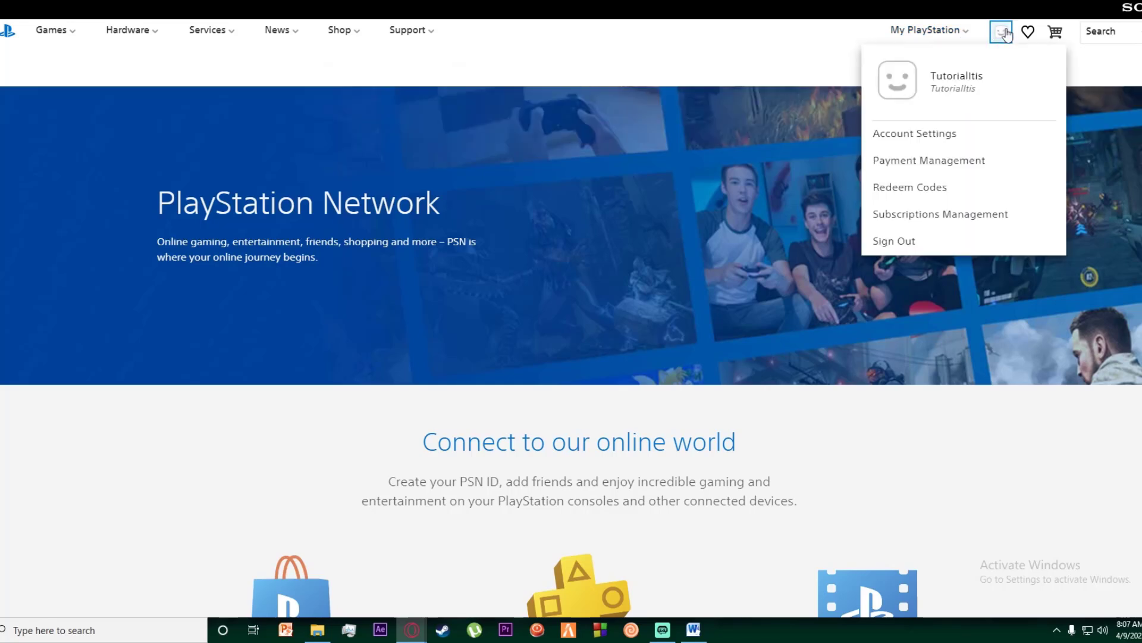
click(1002, 31)
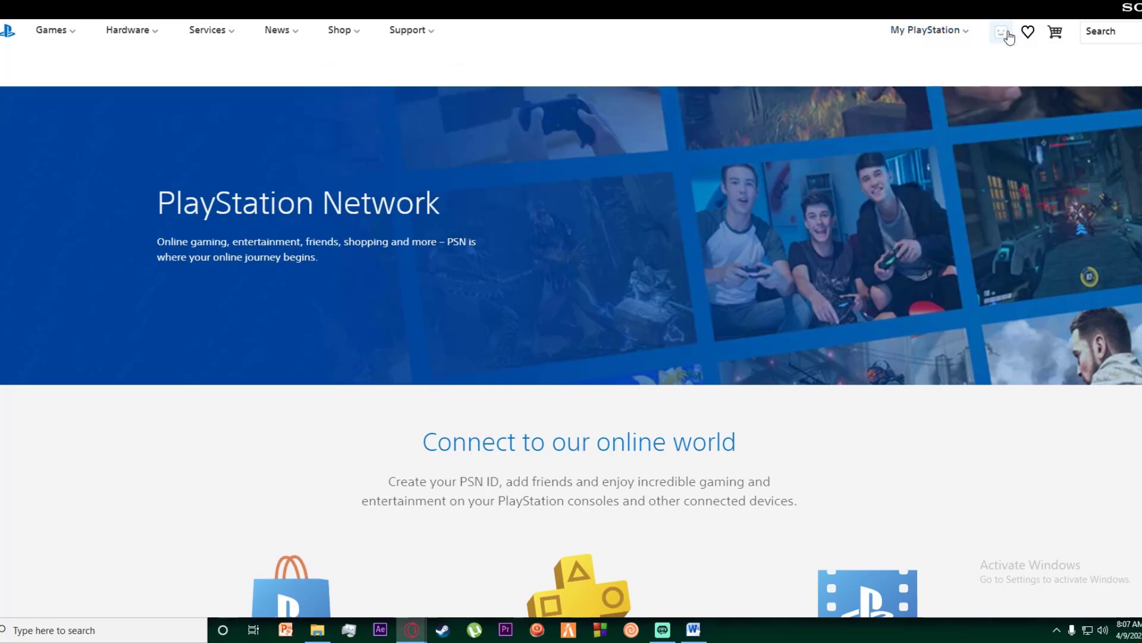
- Go to Account Settings and continue to the Security page of the Sony account
click(1001, 31)
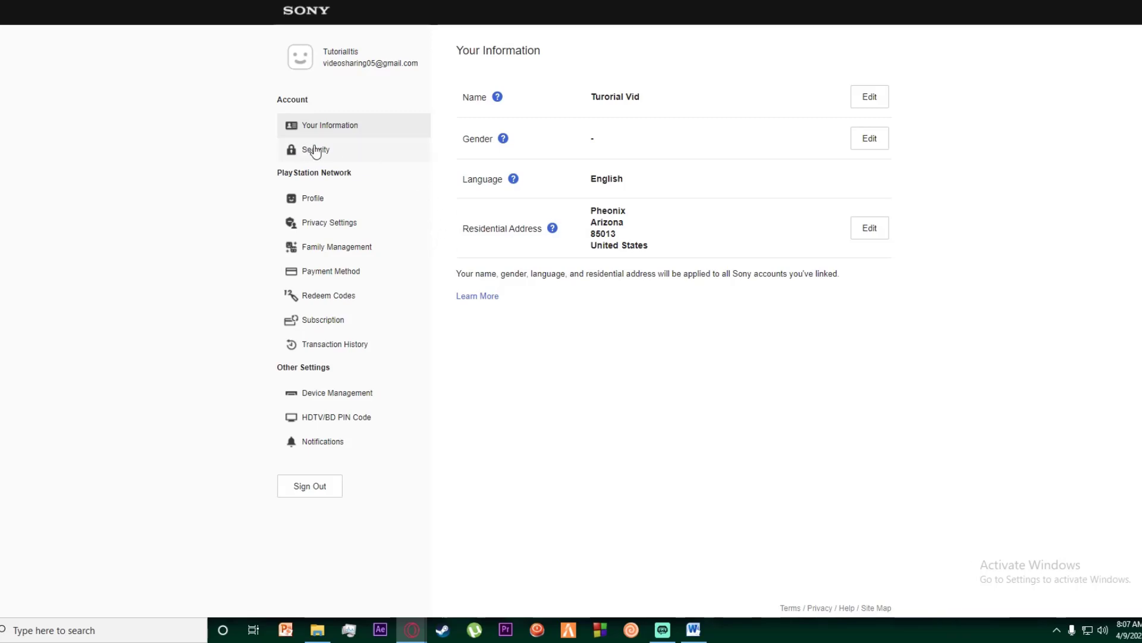
click(315, 150)
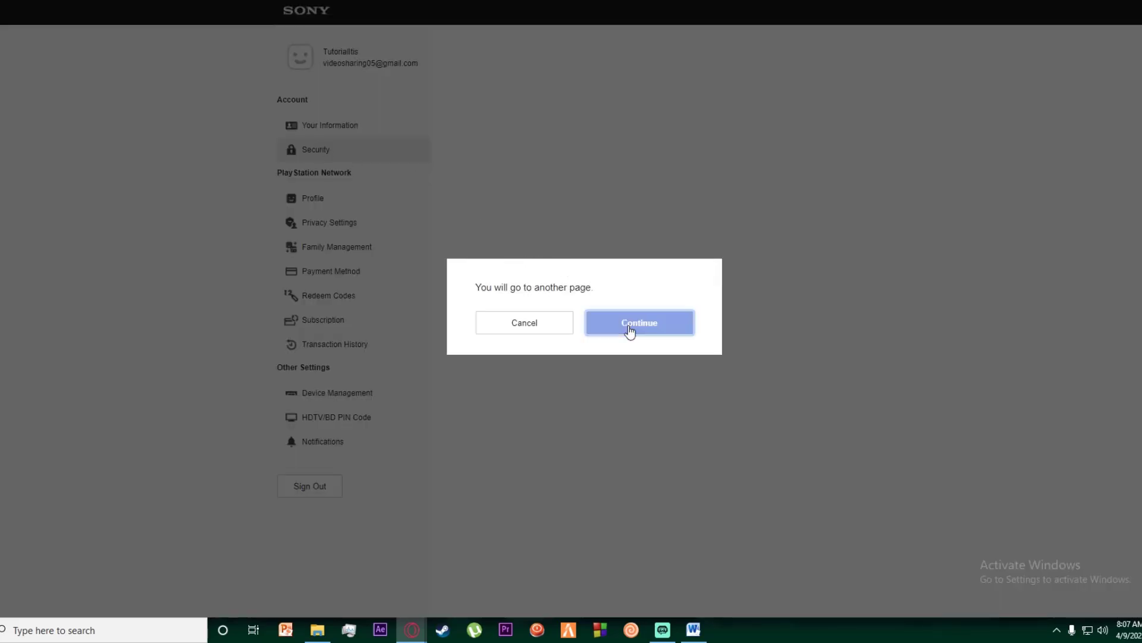
click(638, 322)
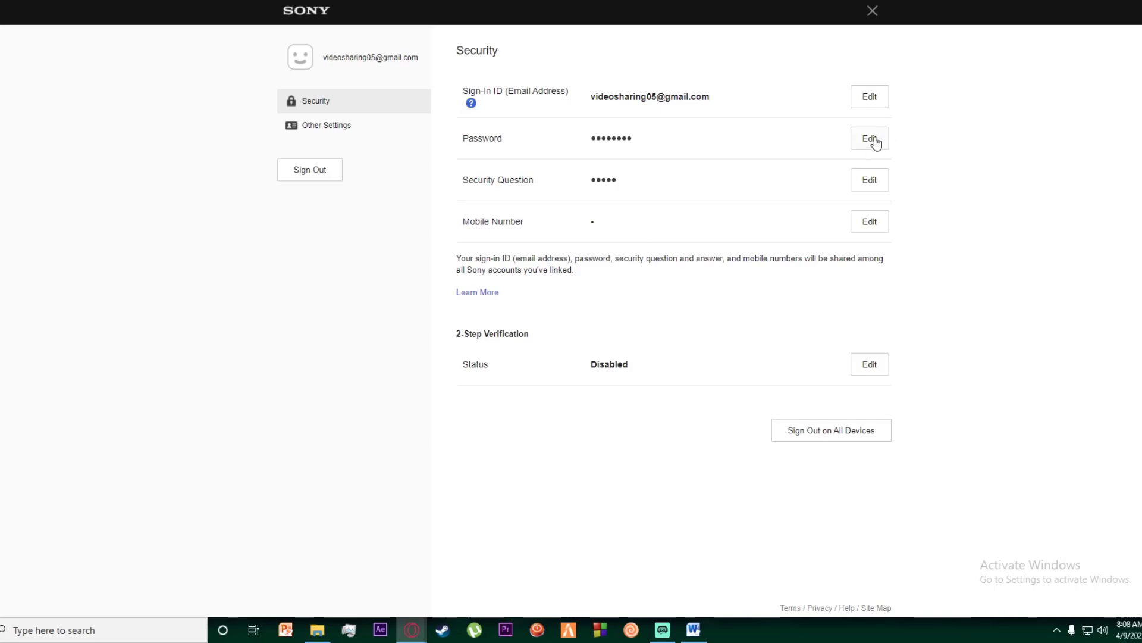
- Edit the Password entry to bring up the current, new and re-enter password fields
click(869, 138)
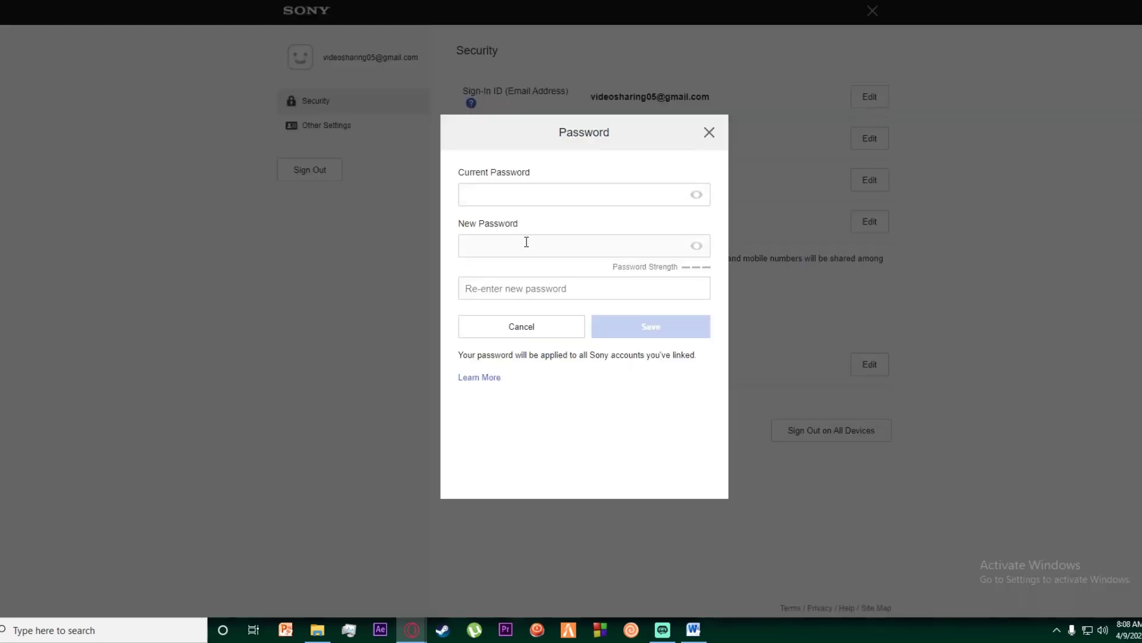
mouse_move(554, 279)
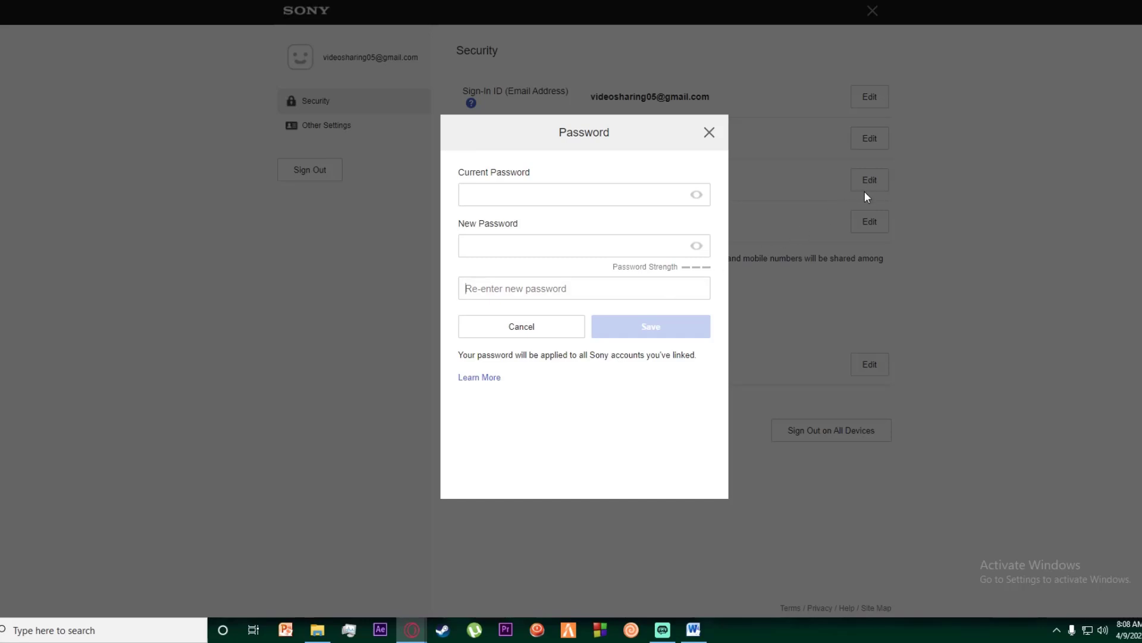
mouse_move(880, 206)
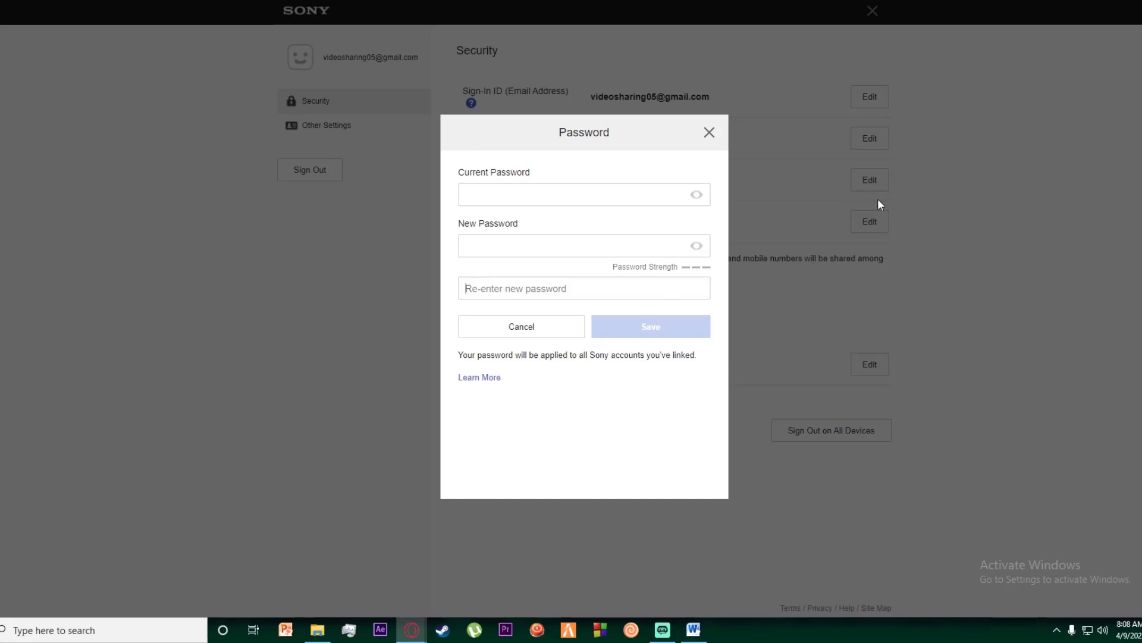
mouse_move(721, 222)
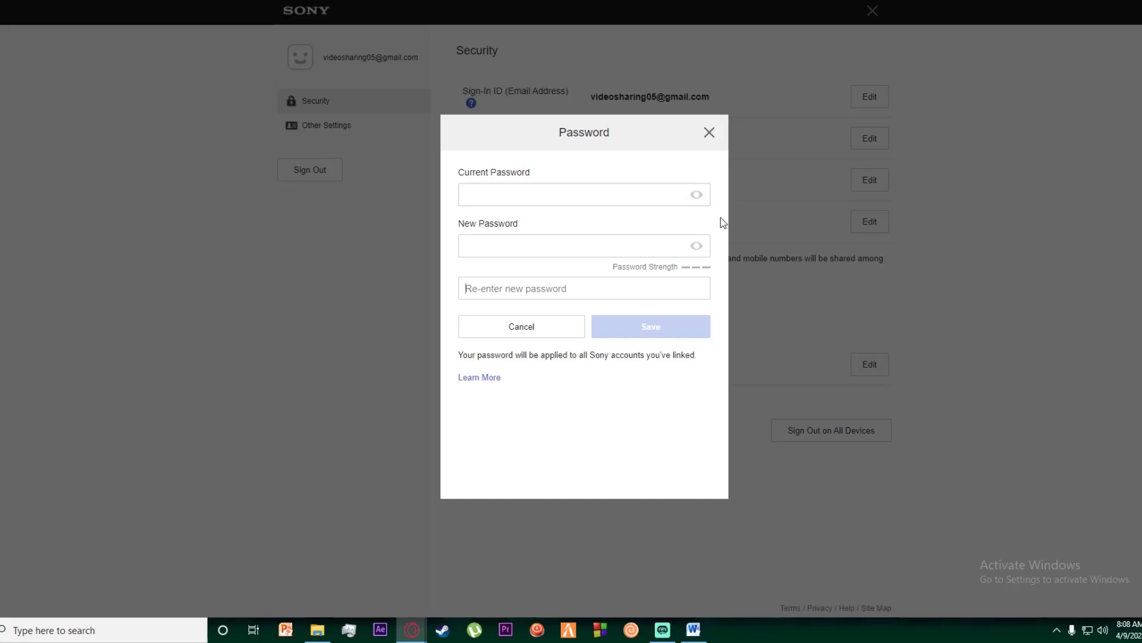